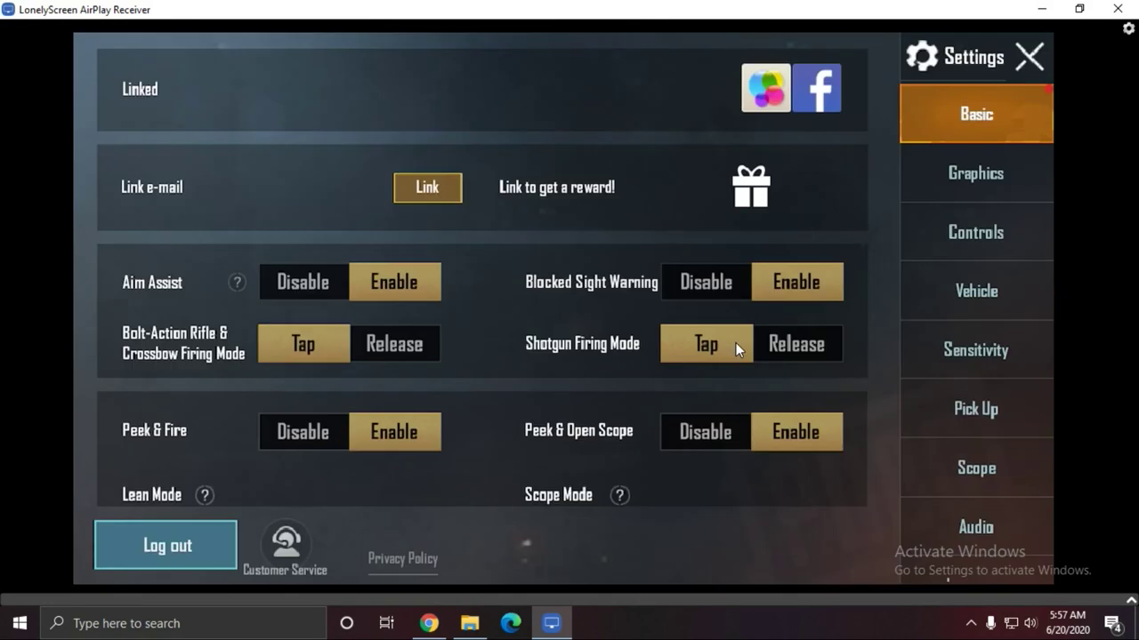
View the mirrored PUBG Mobile Audio settings, then minimize the LonelyScreen receiver window
{"action": "left_click", "coordinate": [975, 526]}
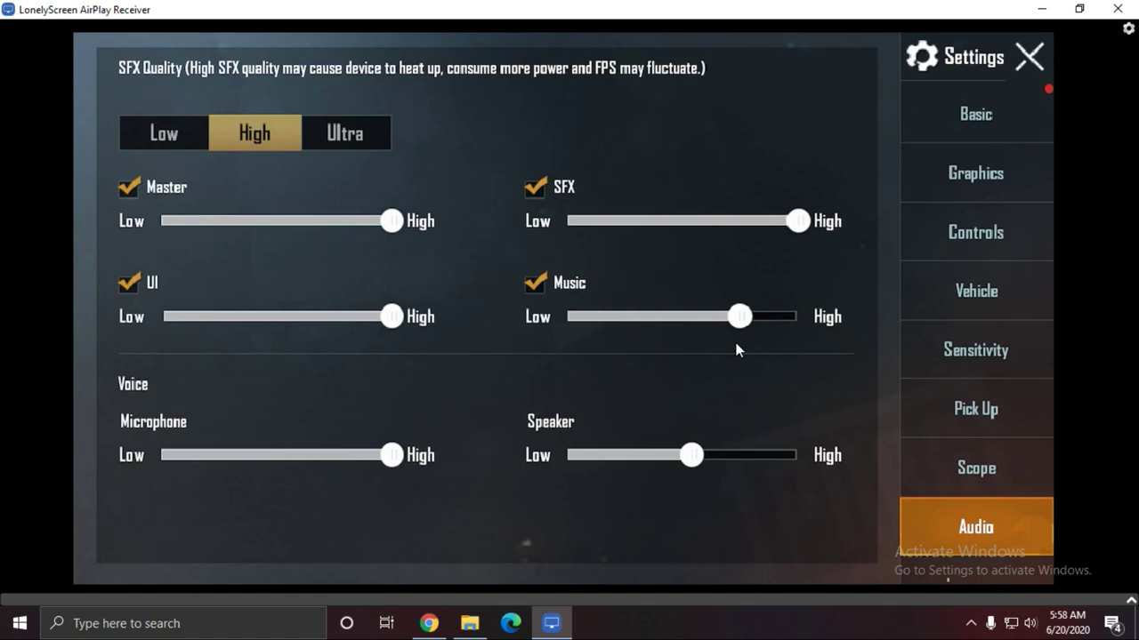
{"action": "left_click", "coordinate": [1028, 55]}
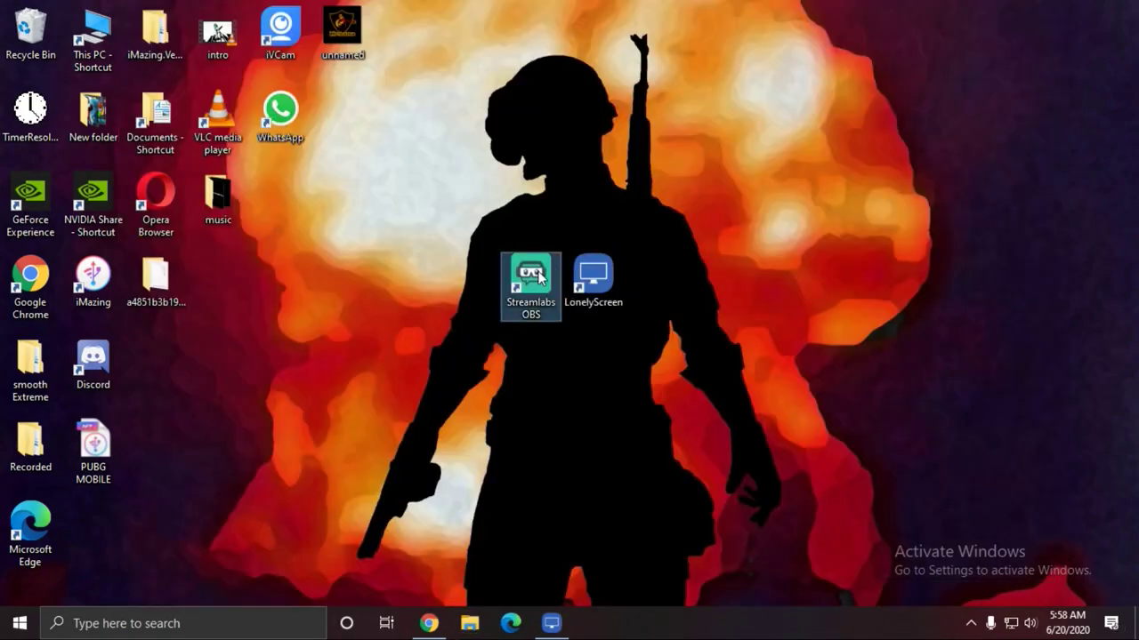
{"action": "mouse_move", "coordinate": [530, 271]}
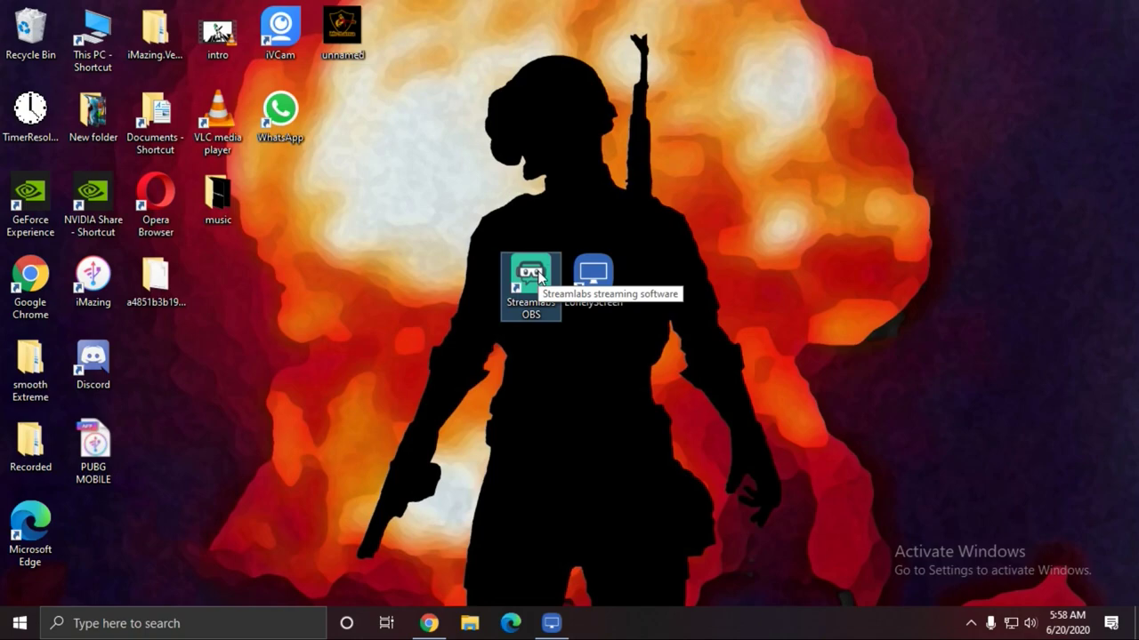
Launch Streamlabs OBS from its desktop shortcut
{"action": "double_click", "coordinate": [531, 270]}
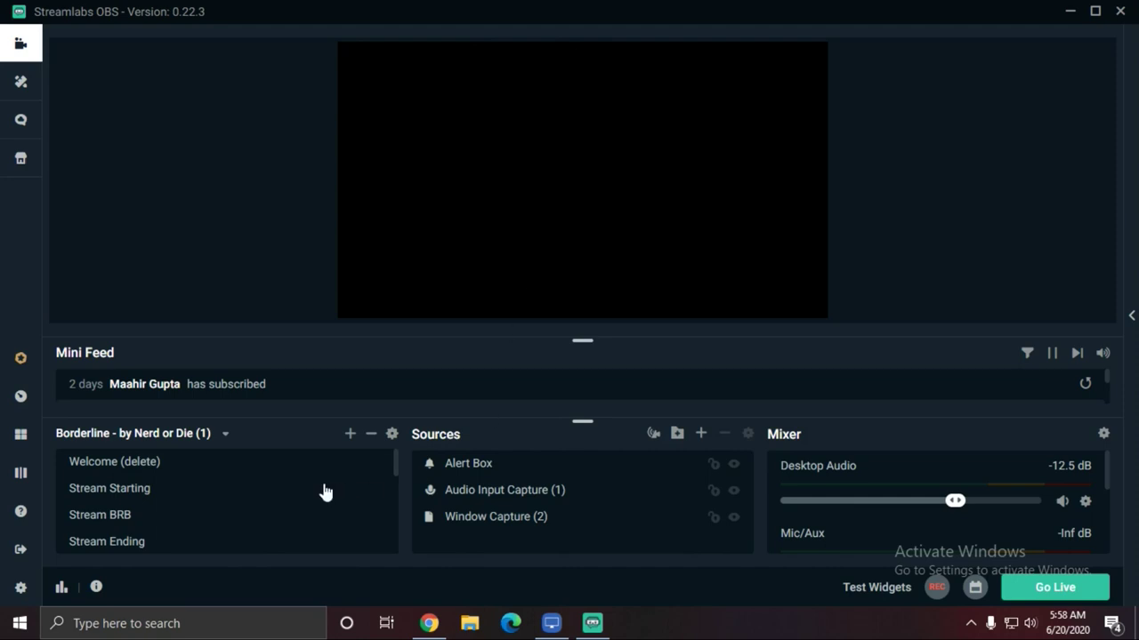
Switch scene collection and remove the streaming scene and its Image source
{"action": "left_click", "coordinate": [224, 435]}
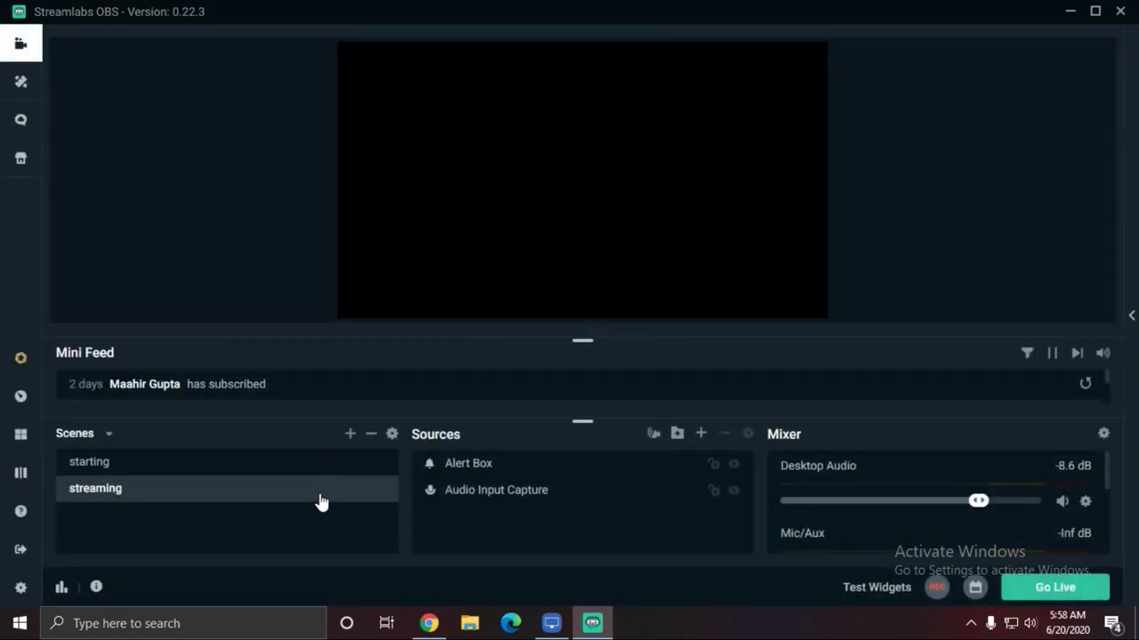
{"action": "right_click", "coordinate": [96, 487]}
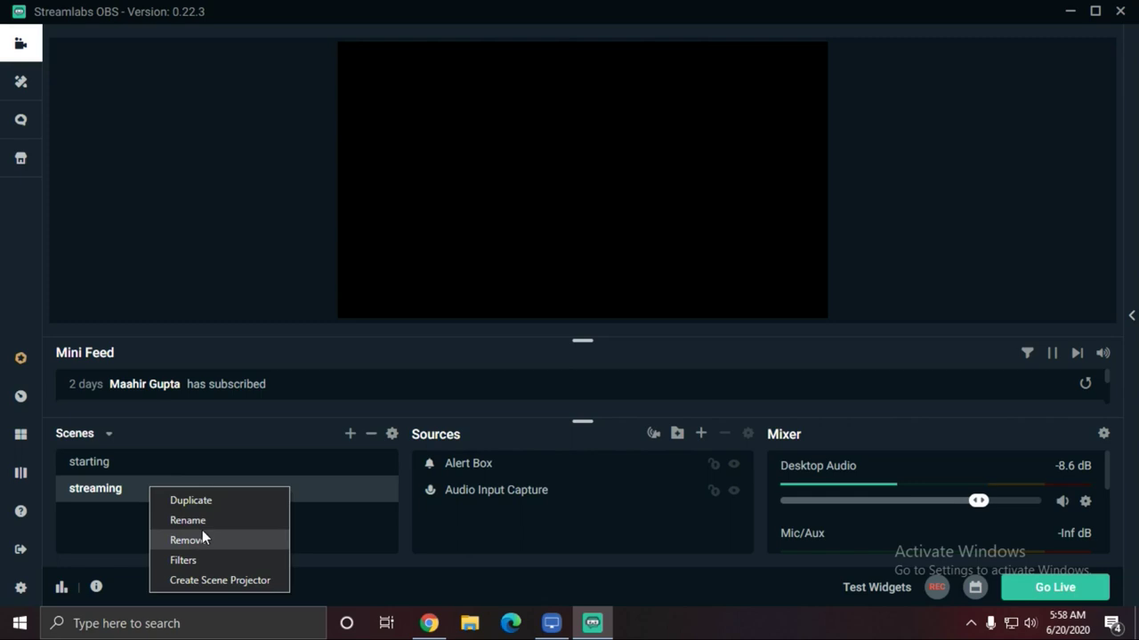
{"action": "left_click", "coordinate": [186, 541]}
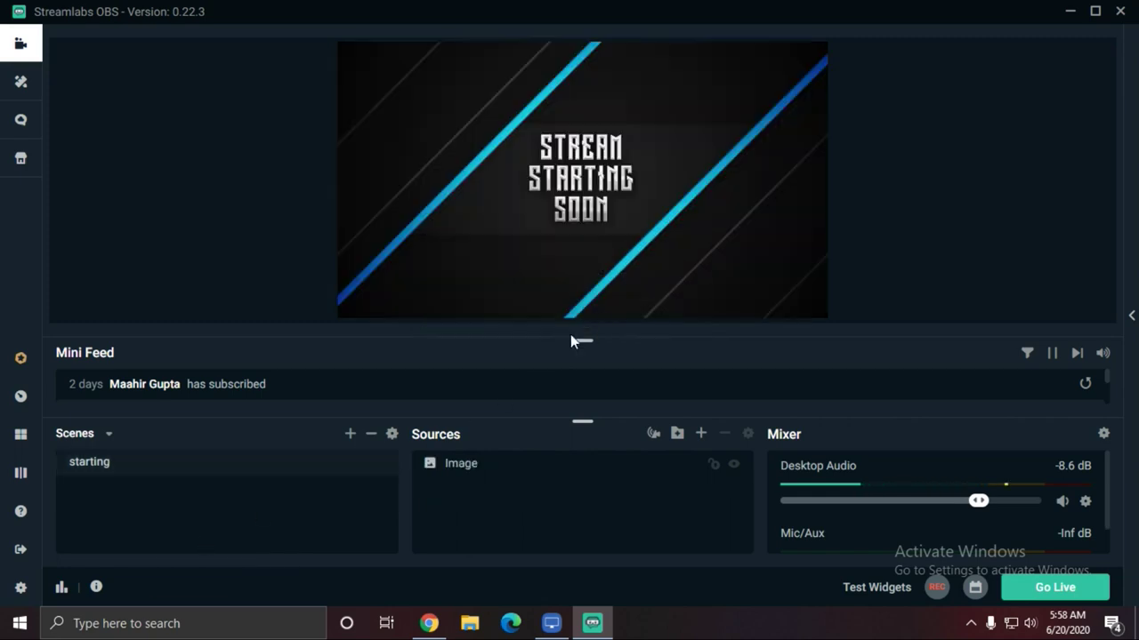
{"action": "right_click", "coordinate": [89, 463]}
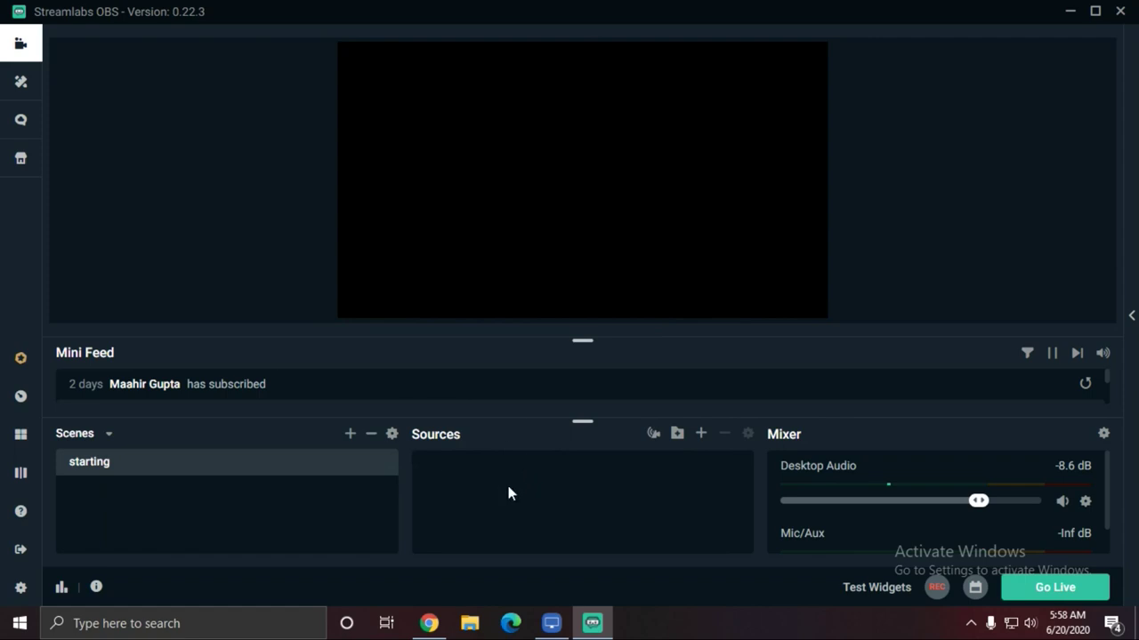
{"action": "mouse_move", "coordinate": [100, 471]}
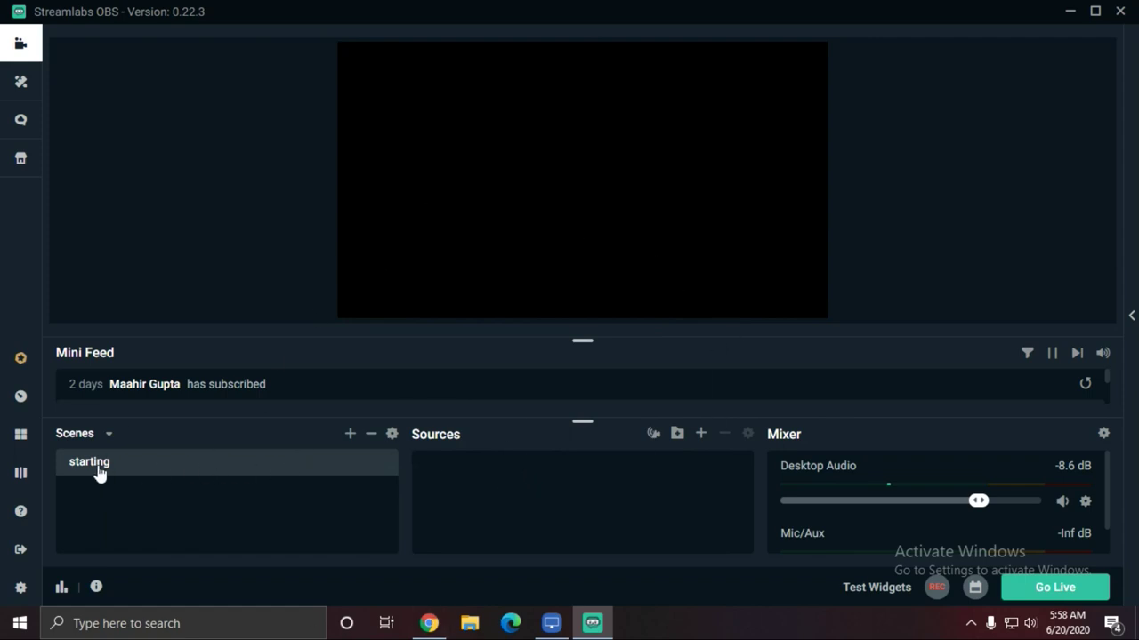
Try deleting the starting scene and dismiss the 'one scene must remain' warning
{"action": "left_click", "coordinate": [370, 434]}
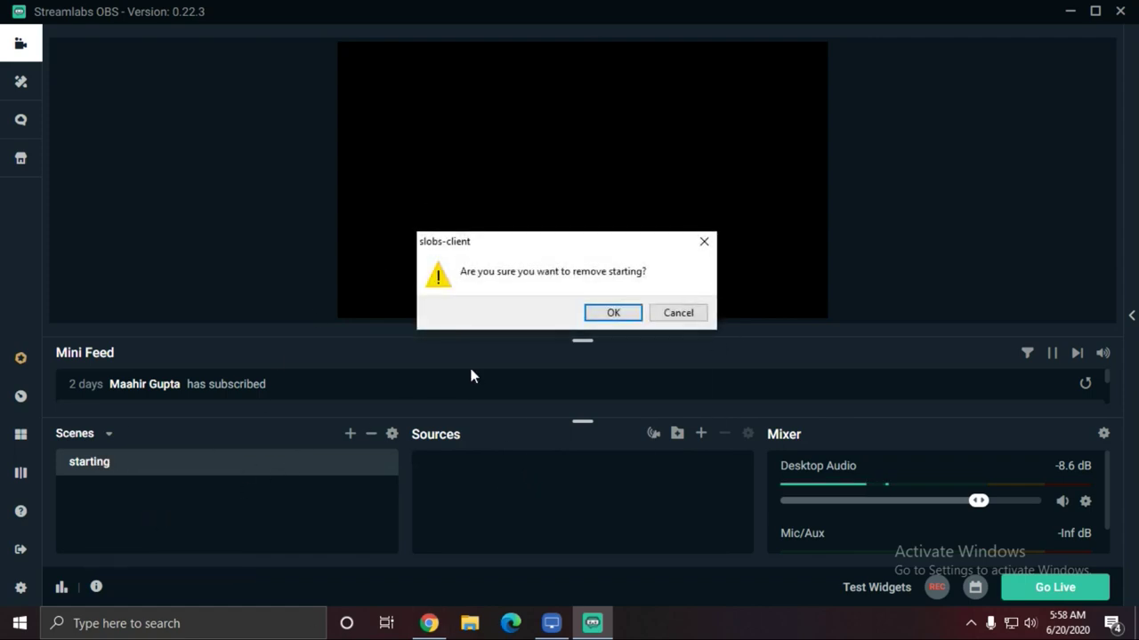
{"action": "left_click", "coordinate": [612, 313]}
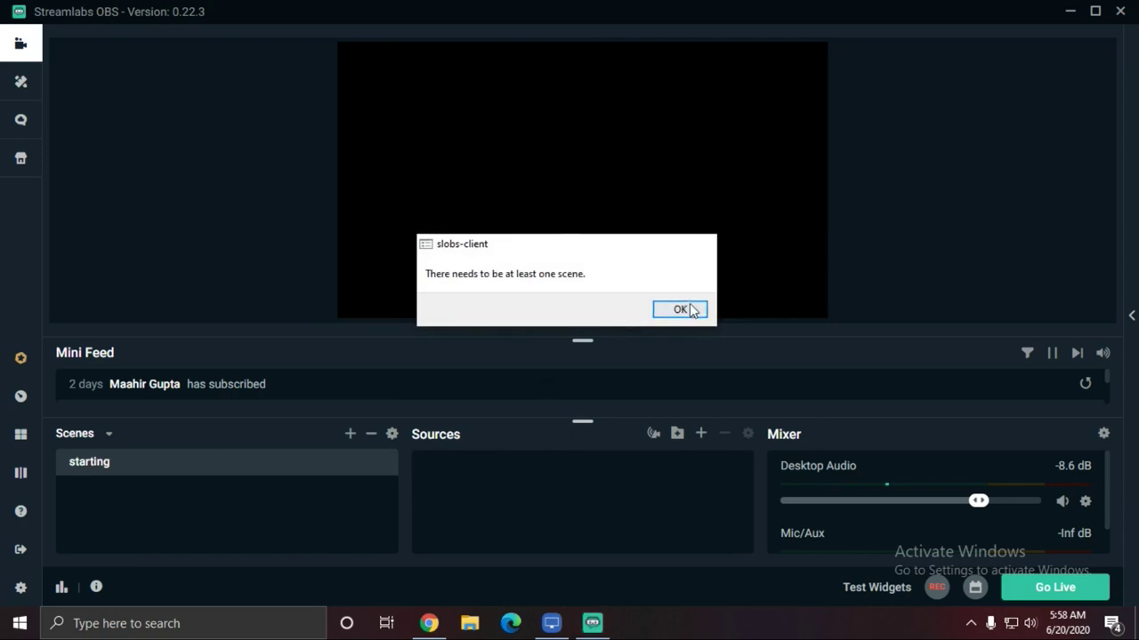
{"action": "left_click", "coordinate": [679, 310]}
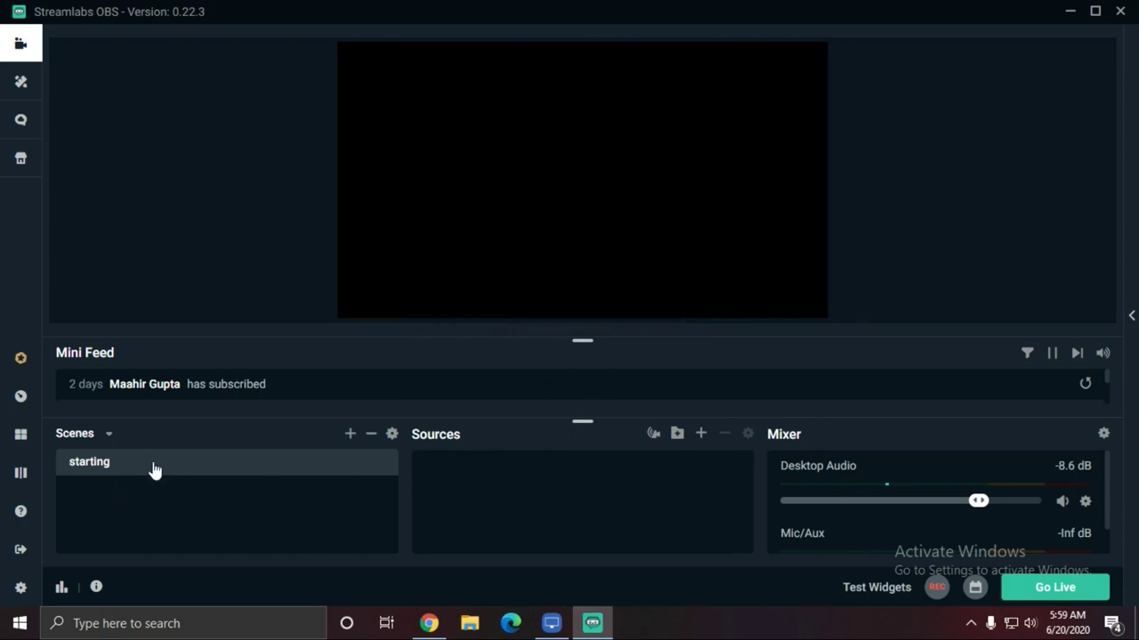
{"action": "mouse_move", "coordinate": [523, 609]}
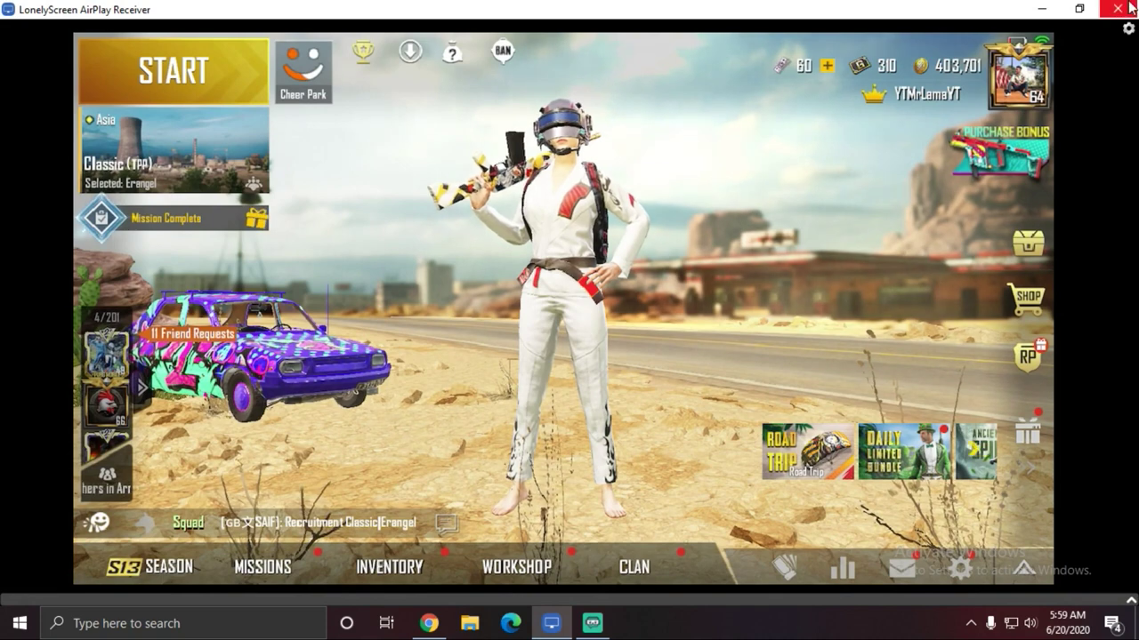
{"action": "mouse_move", "coordinate": [4, 286]}
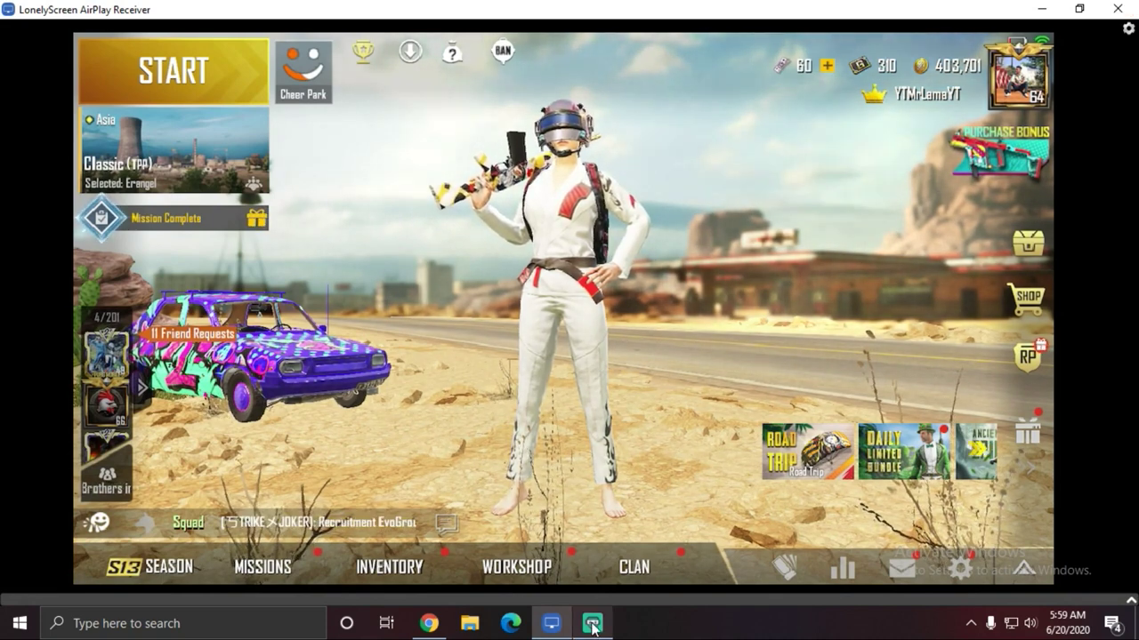
Add a Window Capture source to the starting scene from the source catalogue
{"action": "left_click", "coordinate": [590, 622]}
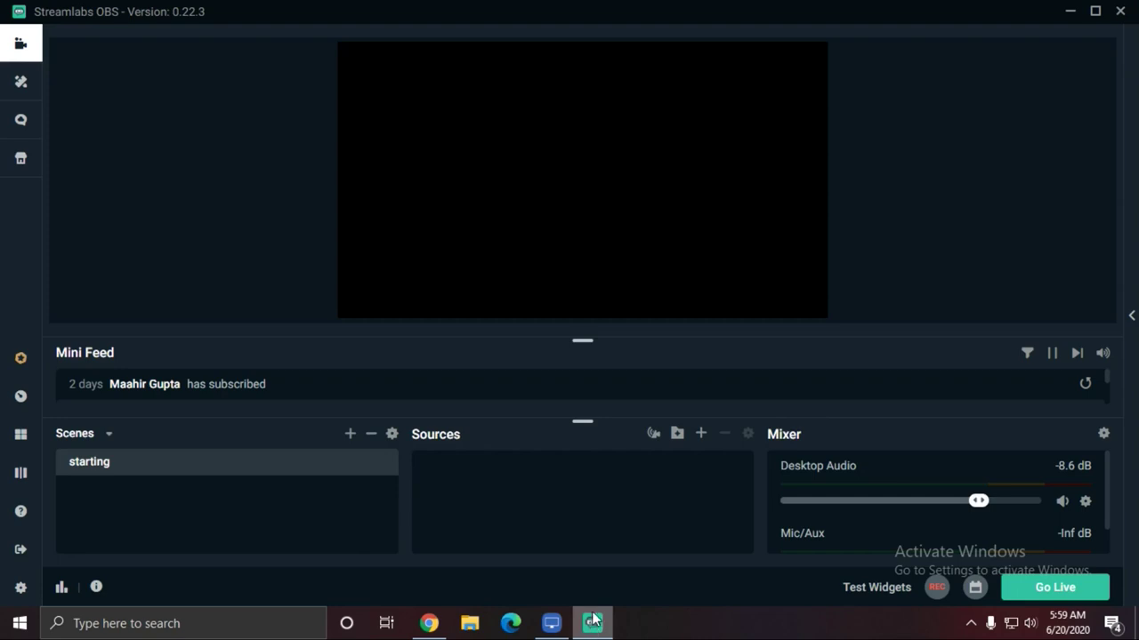
{"action": "mouse_move", "coordinate": [616, 633]}
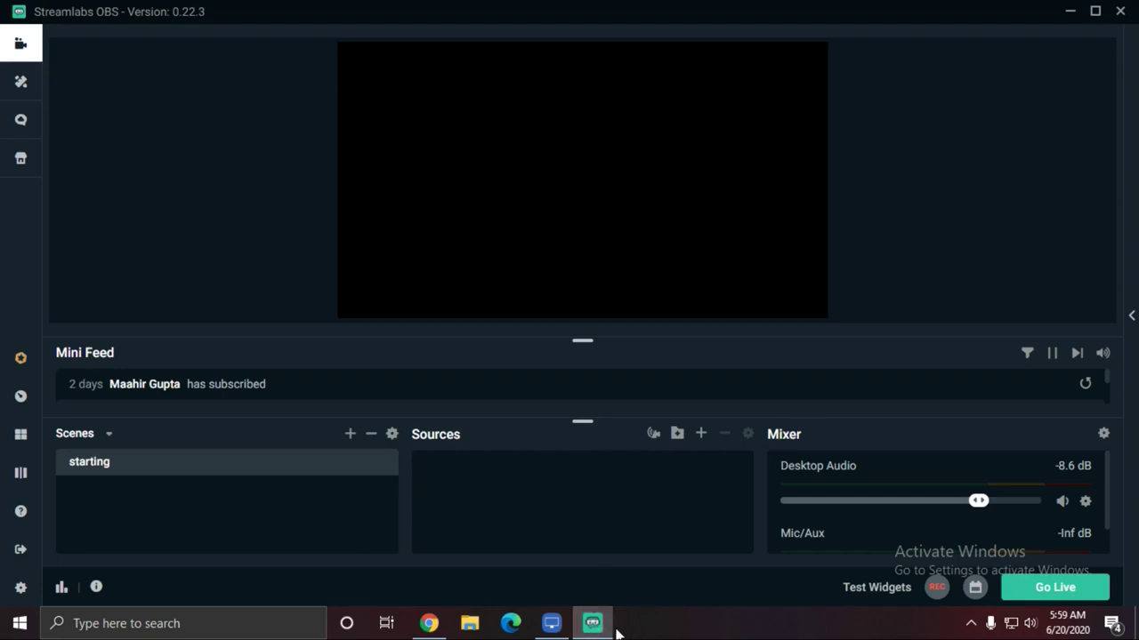
{"action": "mouse_move", "coordinate": [592, 623]}
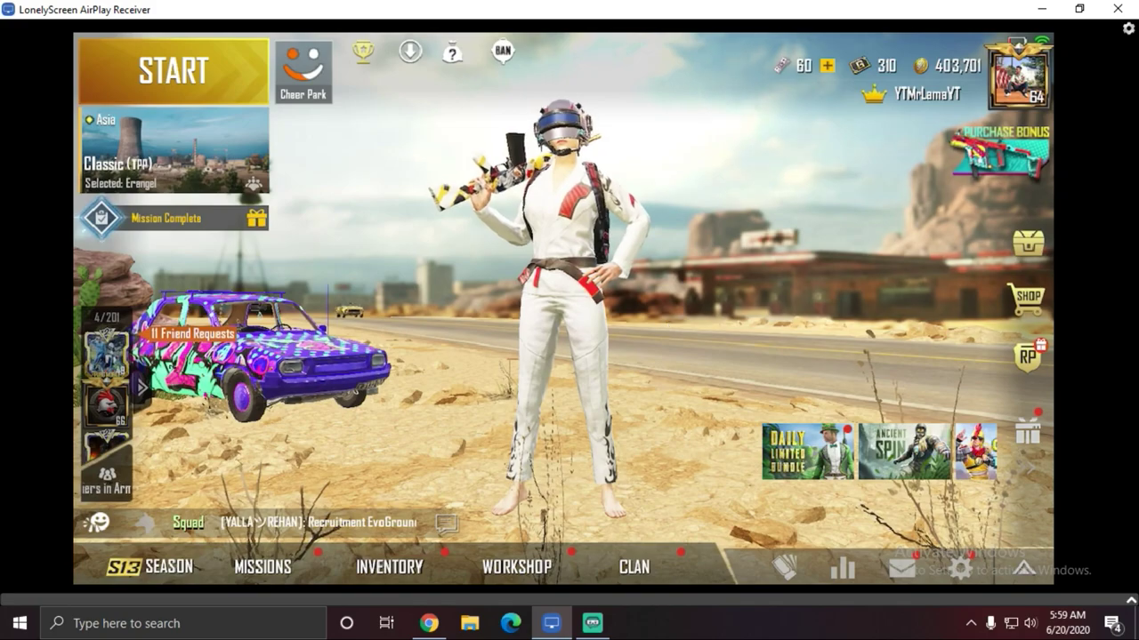
{"action": "left_click", "coordinate": [594, 623]}
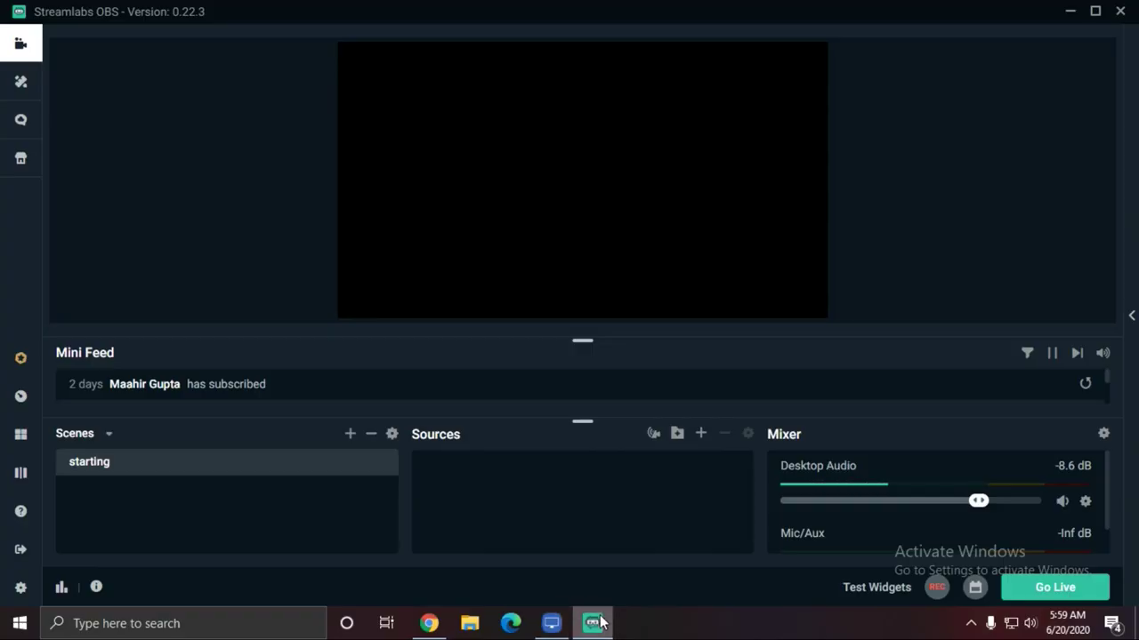
{"action": "mouse_move", "coordinate": [701, 434]}
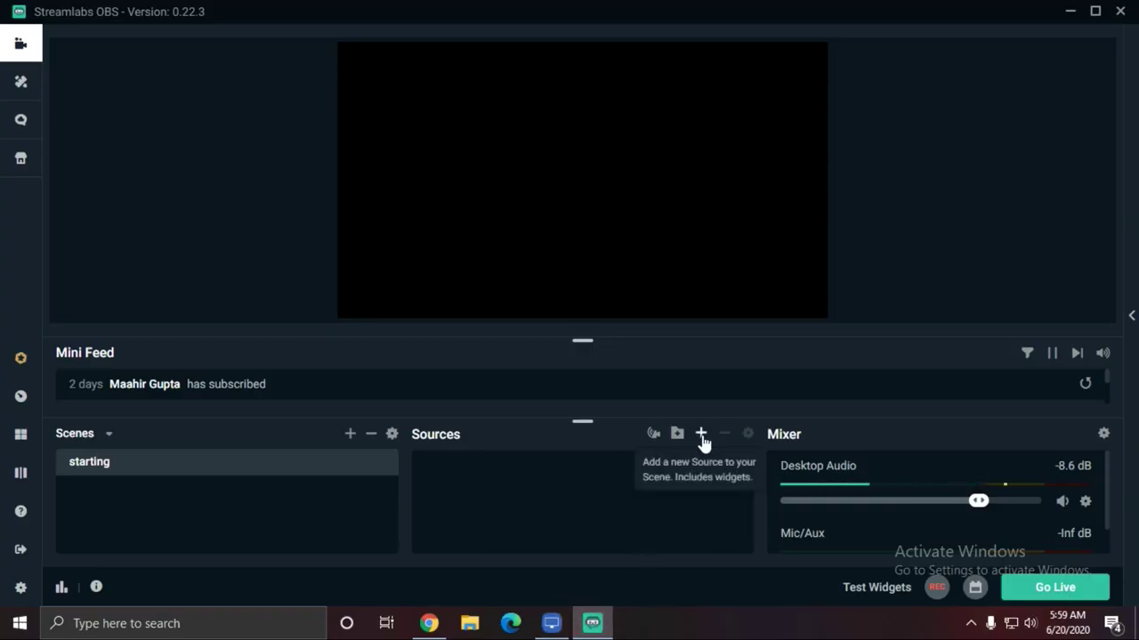
{"action": "left_click", "coordinate": [701, 434]}
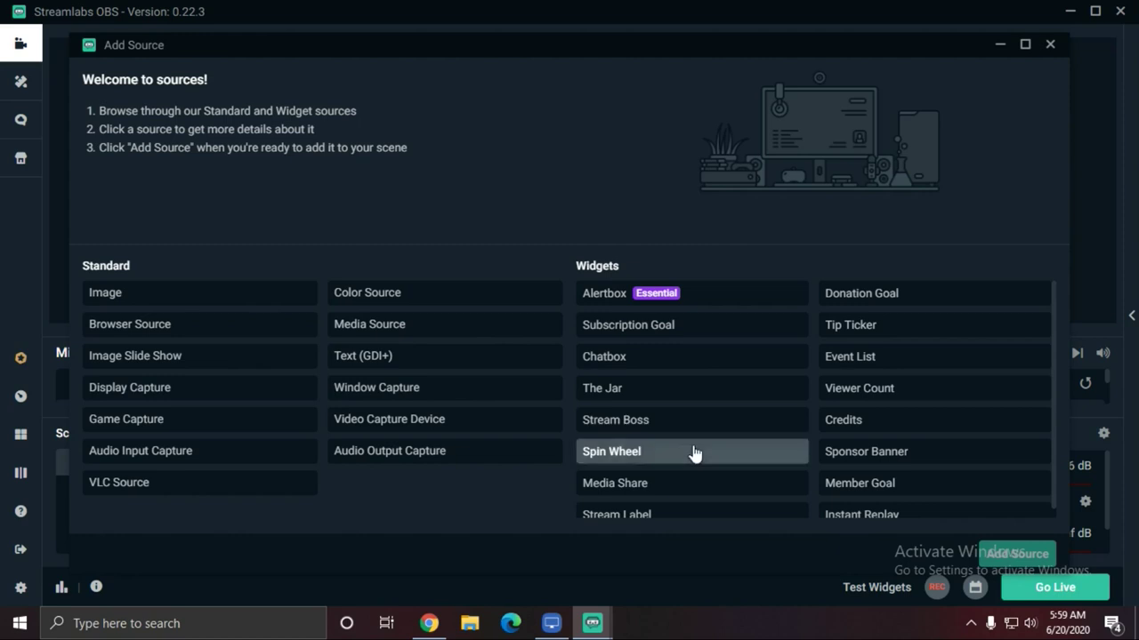
{"action": "mouse_move", "coordinate": [317, 399]}
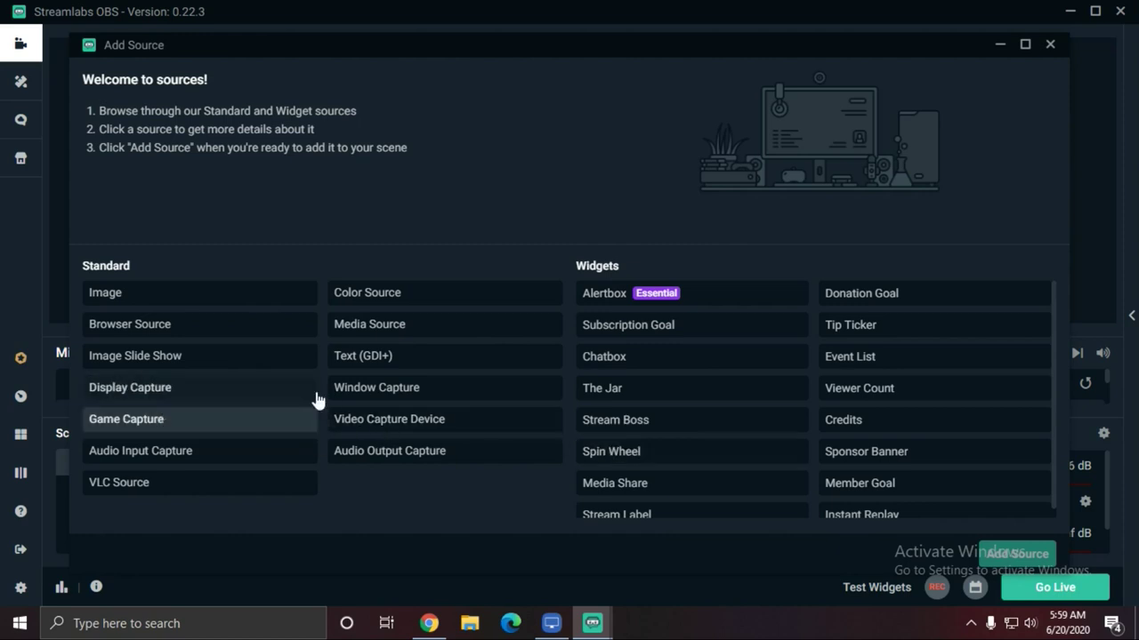
{"action": "left_click", "coordinate": [377, 388]}
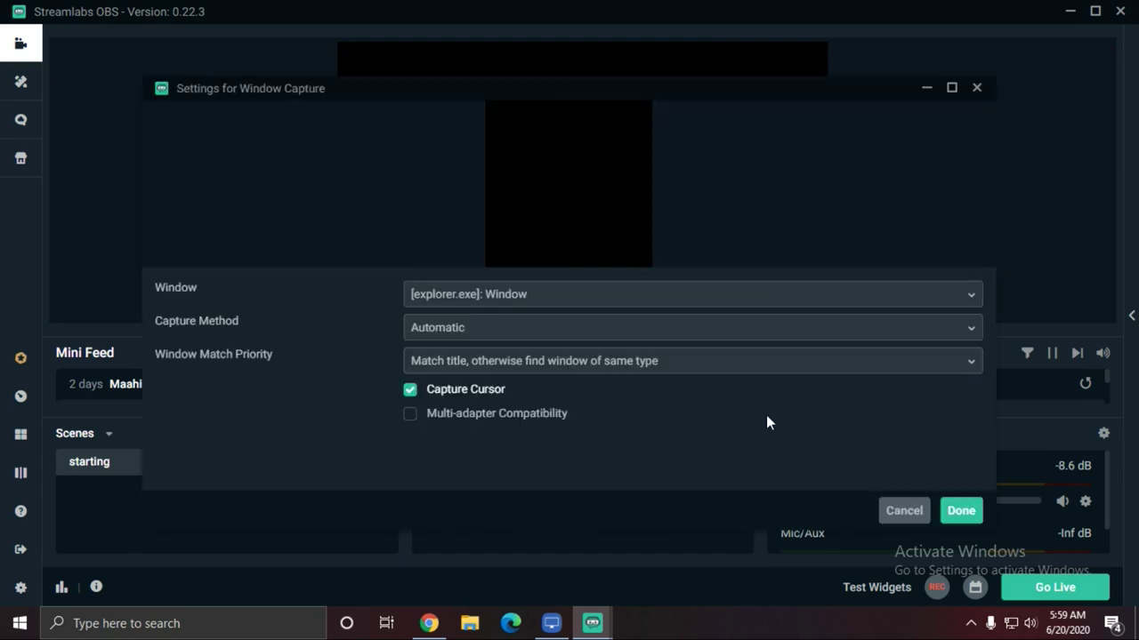
{"action": "mouse_move", "coordinate": [270, 288]}
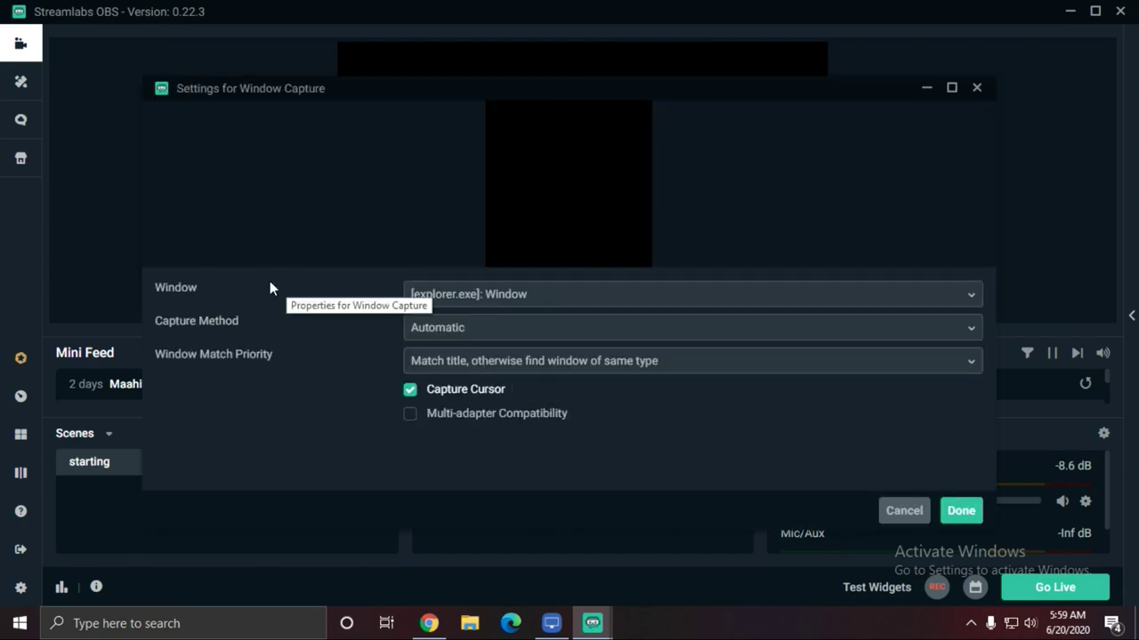
Set the capture window to [LonelyScreen.exe]: LonelyScreen AirPlay Receiver and confirm
{"action": "left_click", "coordinate": [692, 294]}
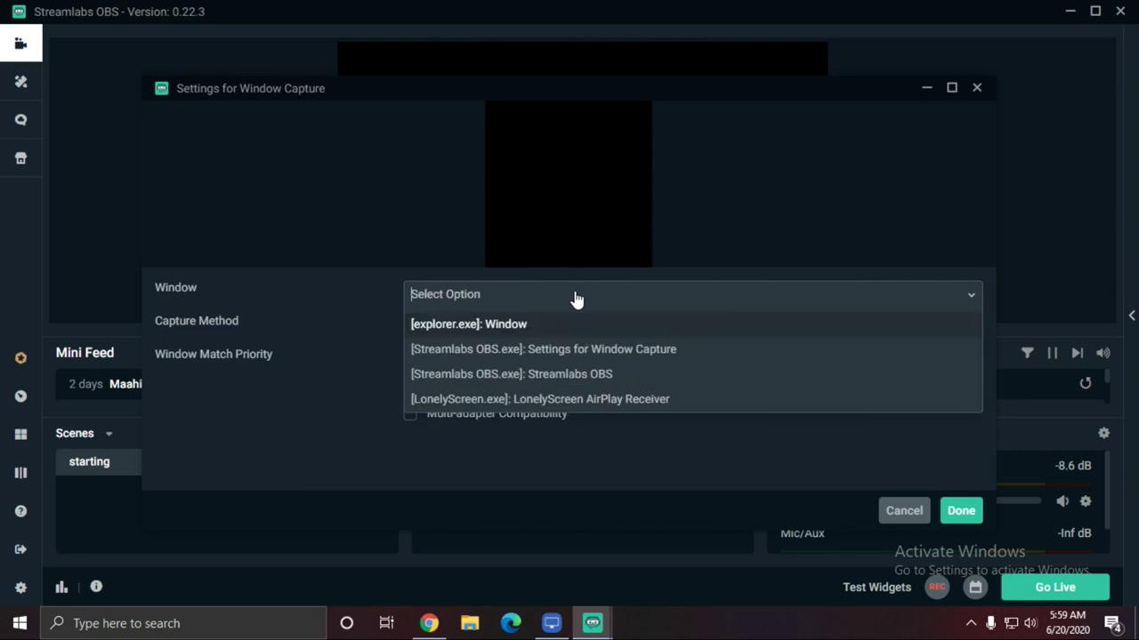
{"action": "mouse_move", "coordinate": [608, 398]}
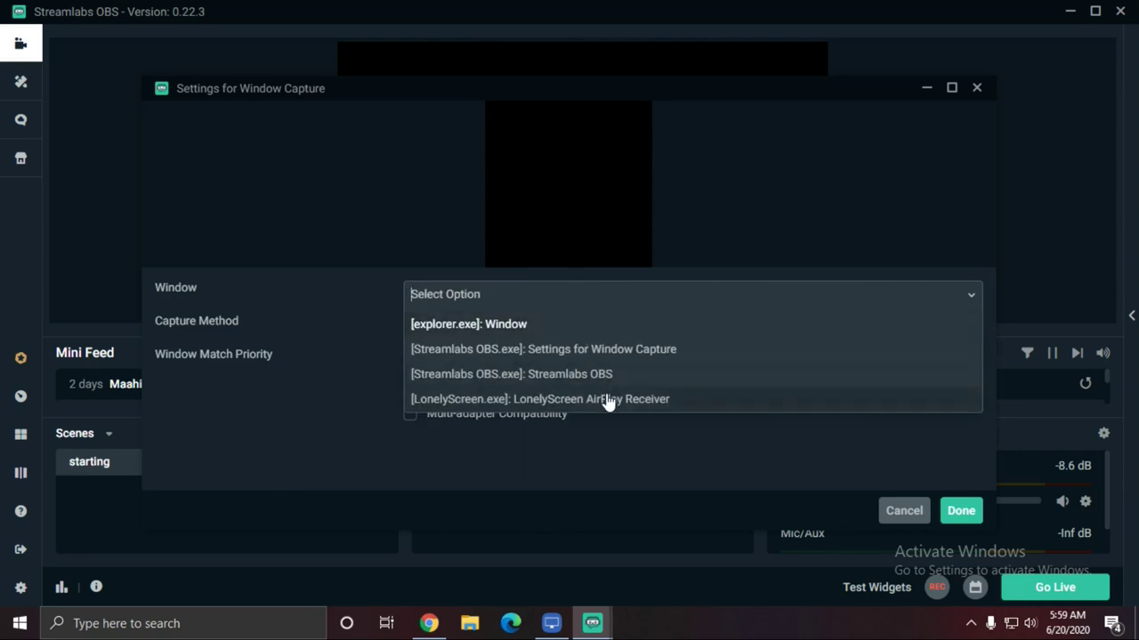
{"action": "left_click", "coordinate": [539, 399]}
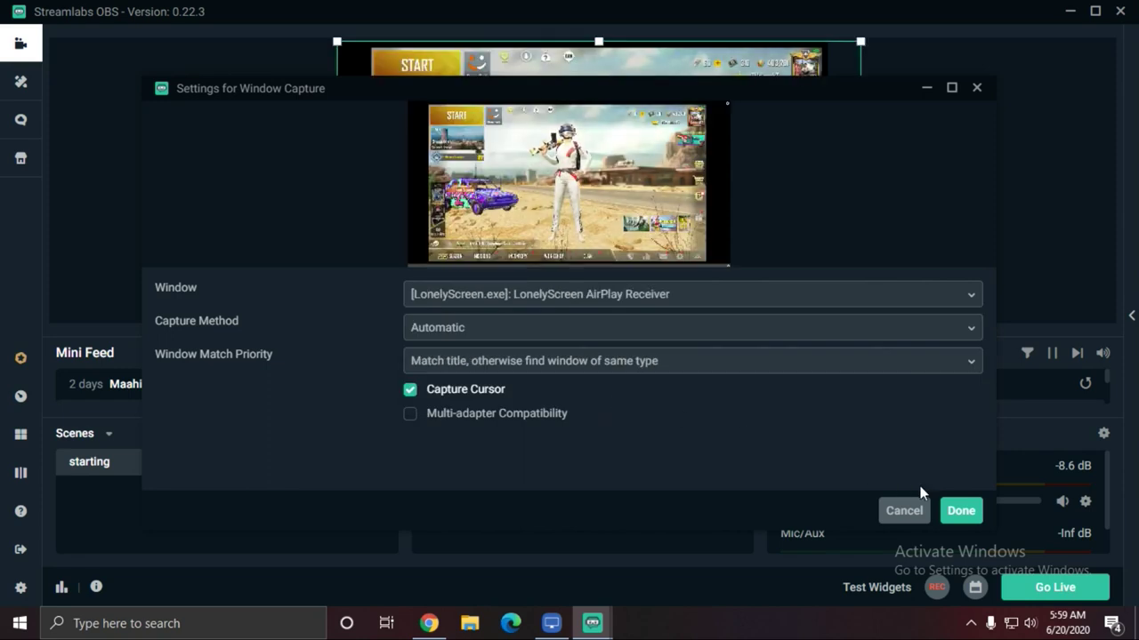
{"action": "left_click", "coordinate": [961, 509]}
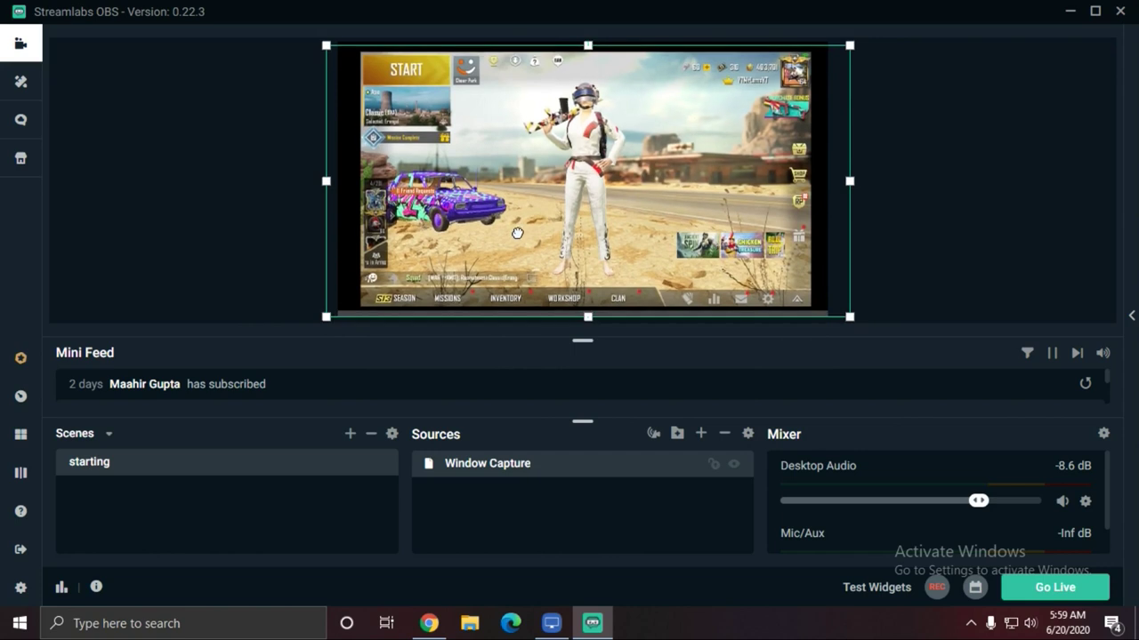
Drag the capture's top and side handles outward so the PUBG lobby fills the canvas
{"action": "left_click_drag", "start_coordinate": [587, 44], "coordinate": [588, 50]}
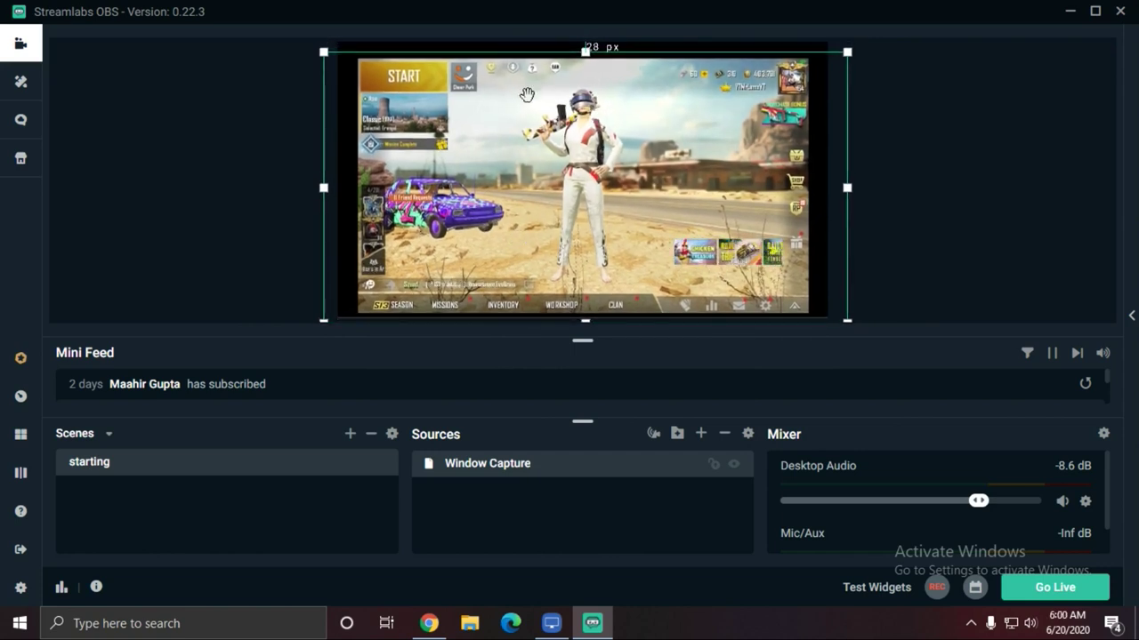
{"action": "mouse_move", "coordinate": [342, 189]}
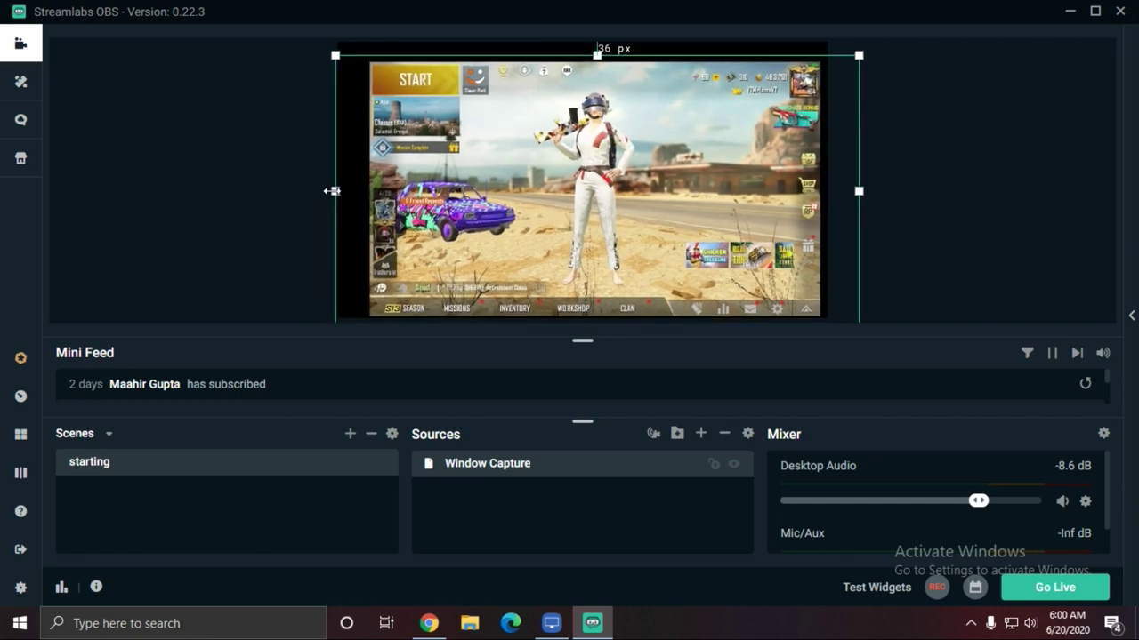
{"action": "left_click_drag", "start_coordinate": [334, 190], "coordinate": [303, 191]}
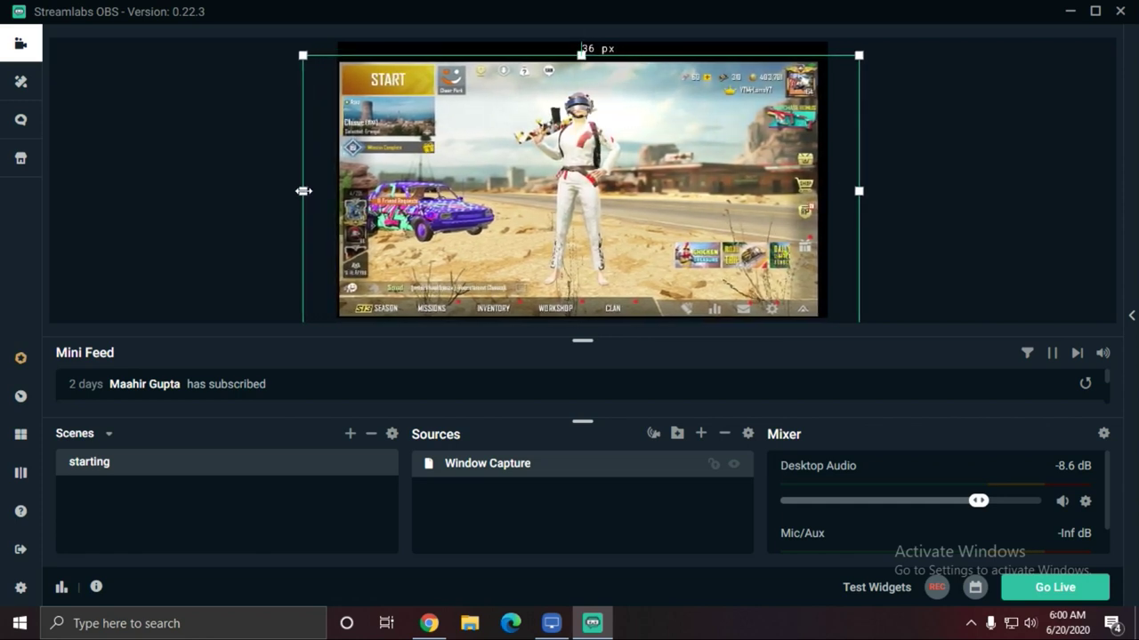
{"action": "left_click_drag", "start_coordinate": [858, 191], "coordinate": [868, 189]}
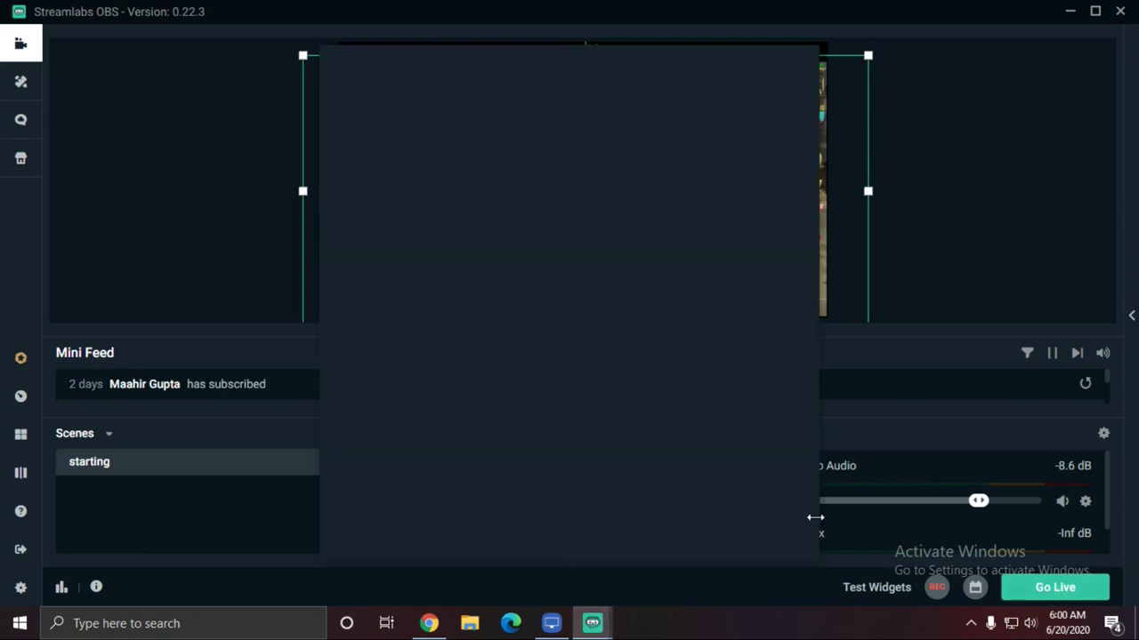
Bring up the Update Stream Info form and cancel it without going live
{"action": "left_click", "coordinate": [1053, 587]}
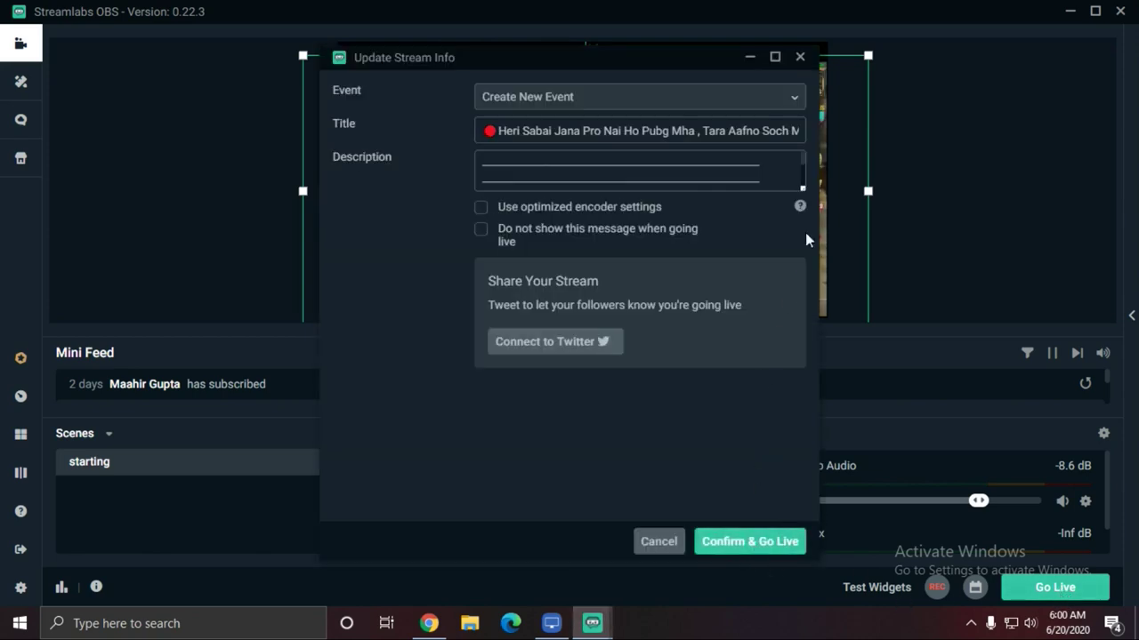
{"action": "left_click", "coordinate": [658, 541]}
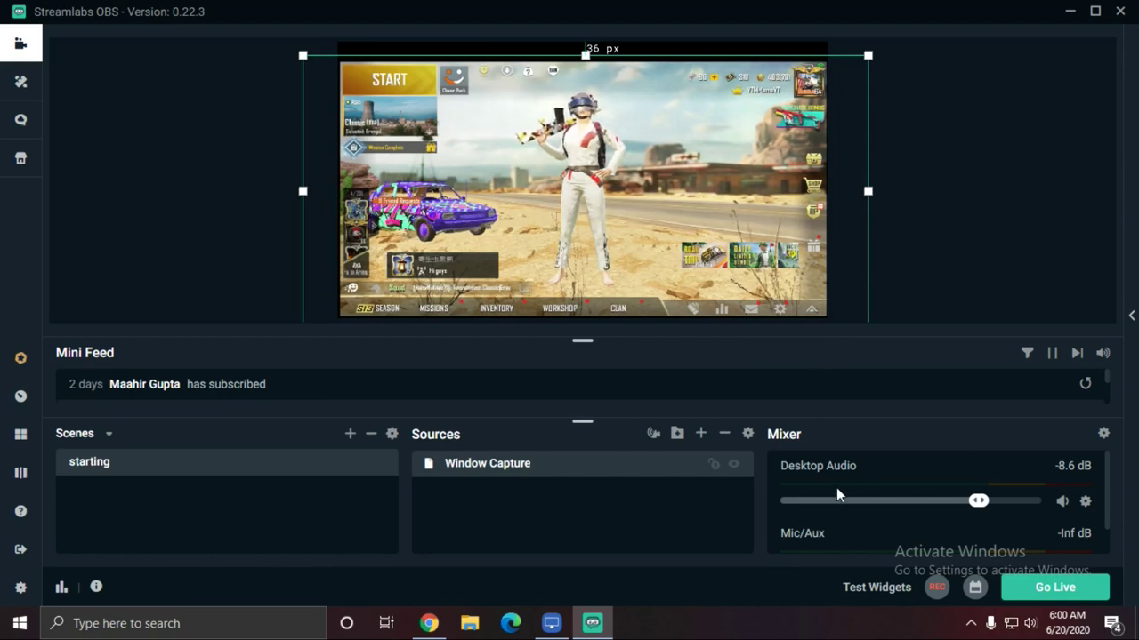
{"action": "mouse_move", "coordinate": [743, 543]}
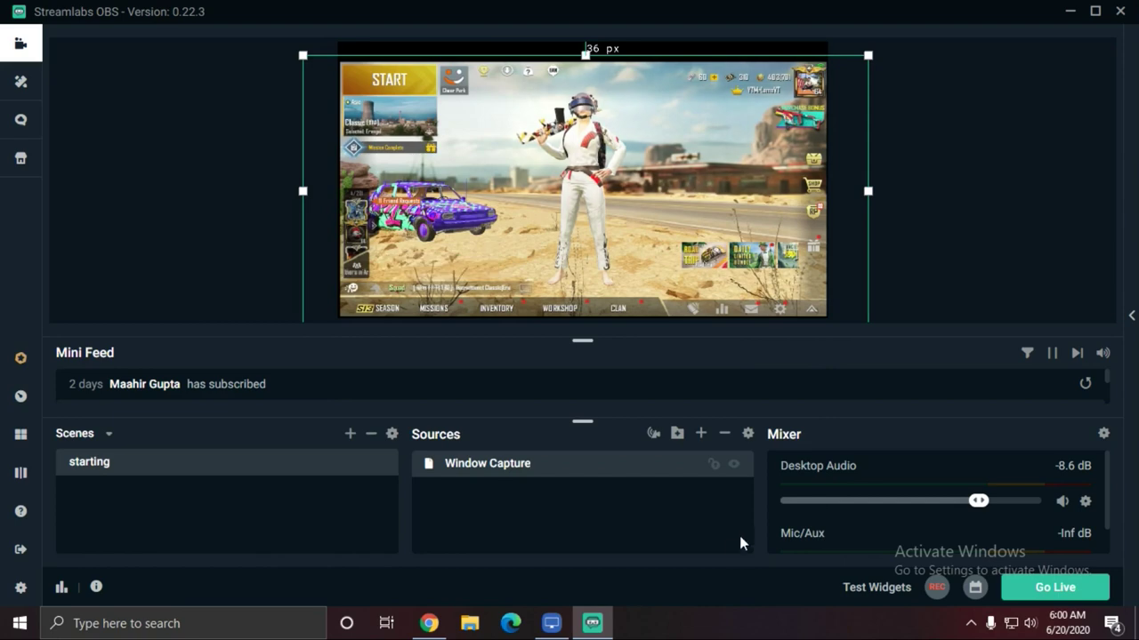